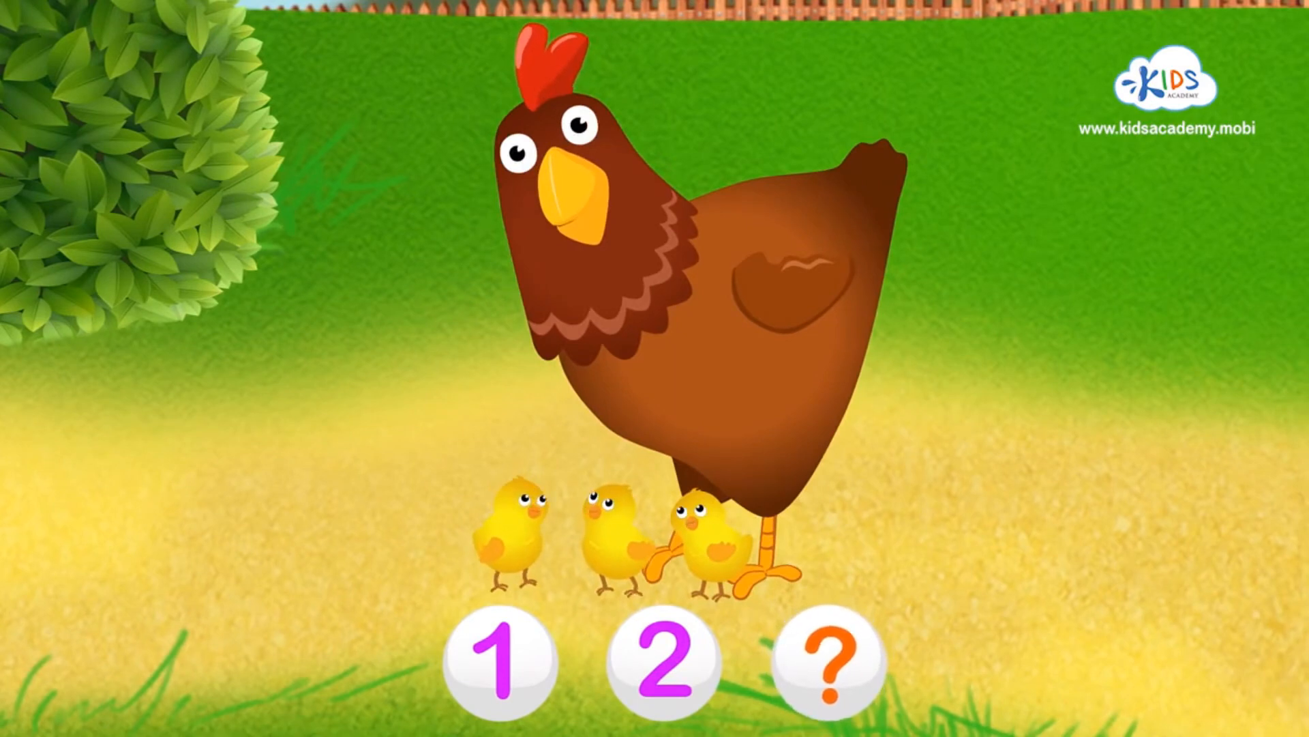
Step: Fill in the missing number 3 after 1 and 2 beneath the three chicks
click(831, 662)
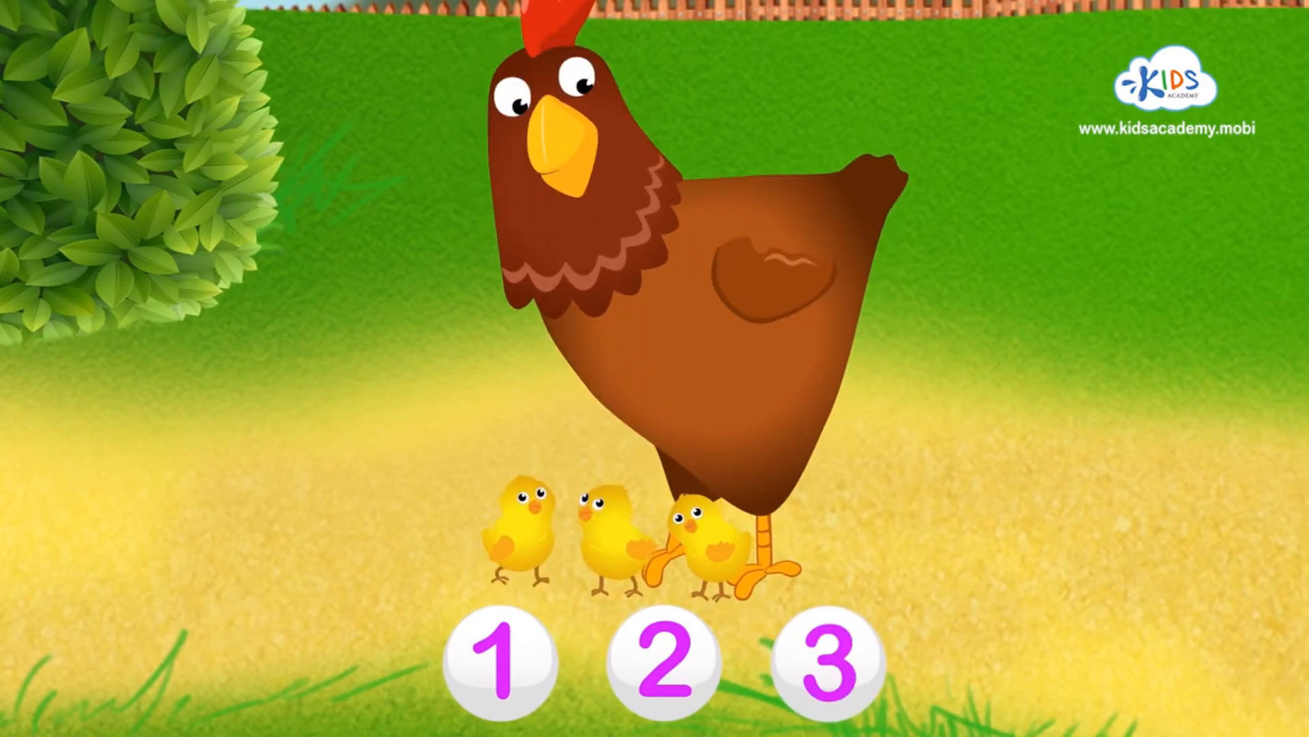